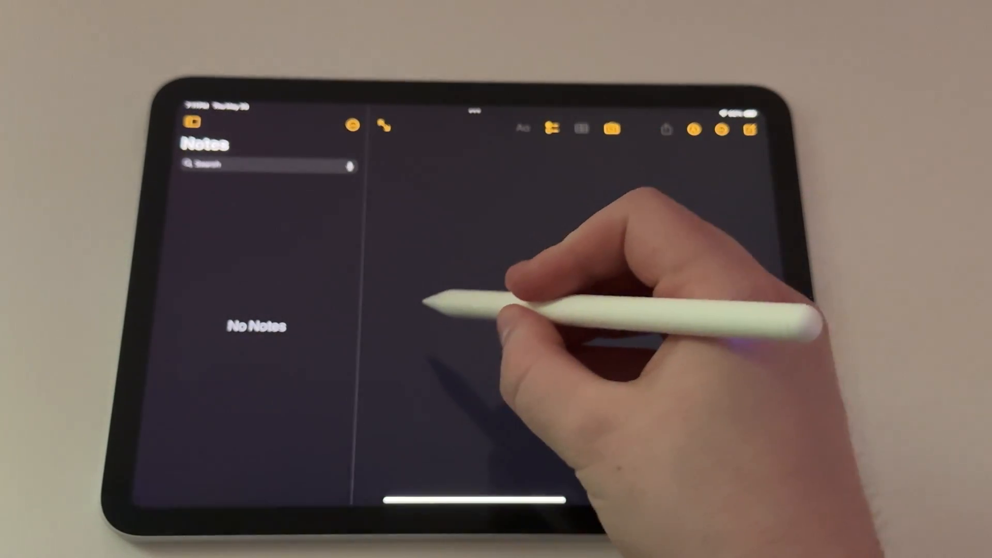
Draw a blue zigzag line across the middle of the note with the pencil.
left_click_drag(430, 335, 602, 360)
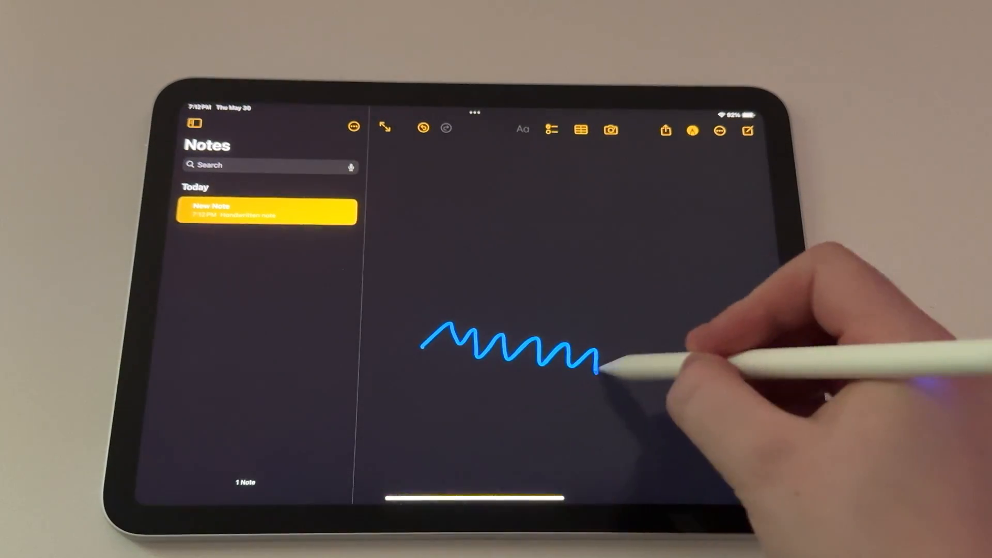